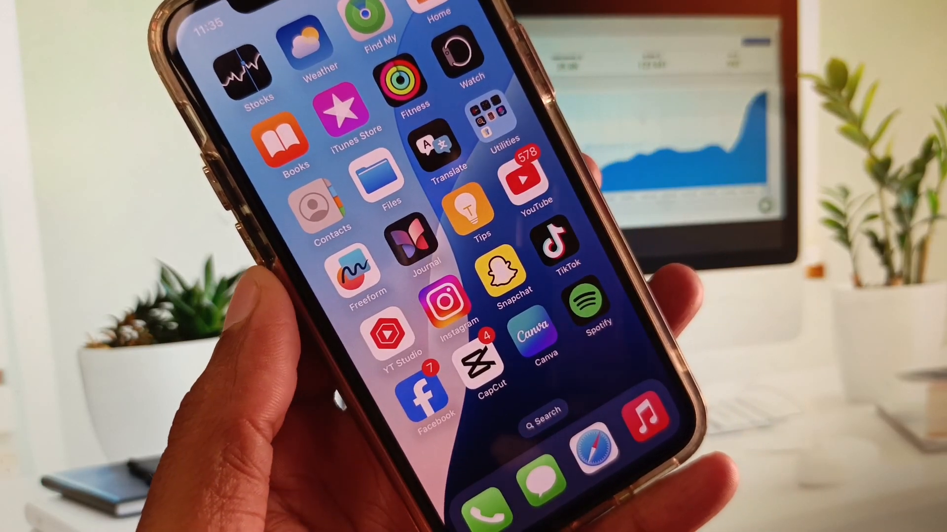
Step: Swipe back to the first Home Screen page showing Settings and App Store
scroll(left, 3)
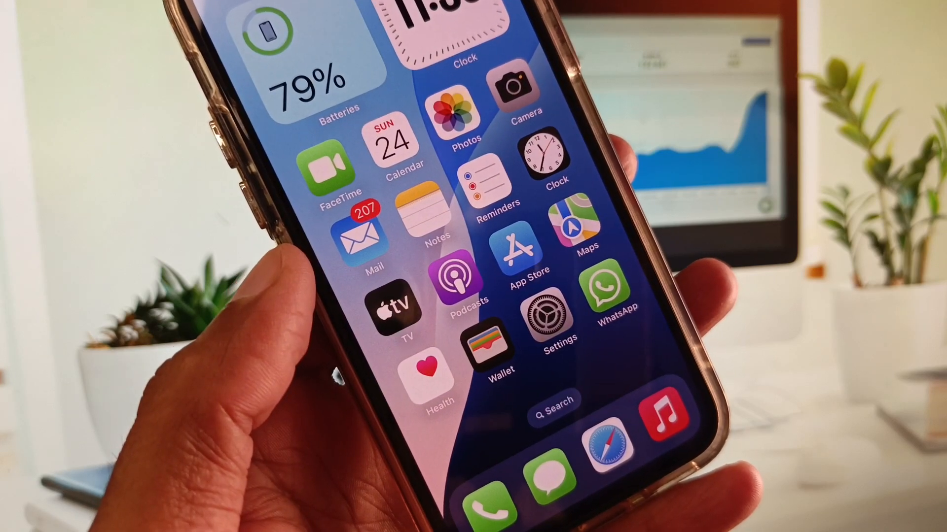
Step: Check Wi-Fi is on Tenda_200038, then find the VPN entry showing Not Connected
click(550, 314)
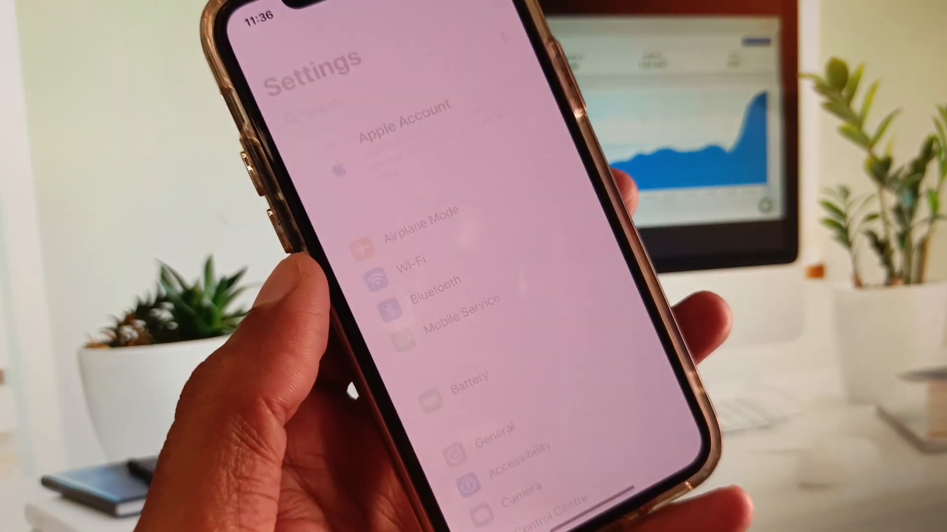
click(415, 264)
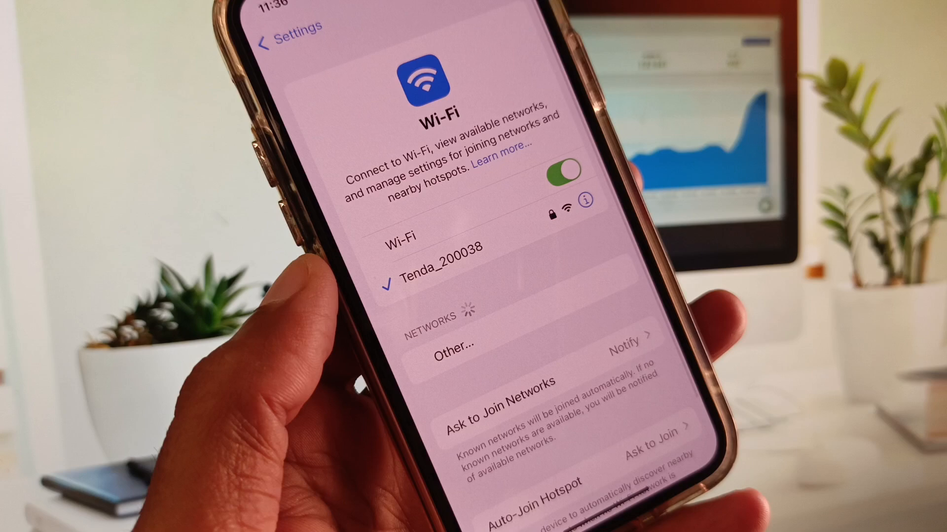
click(286, 43)
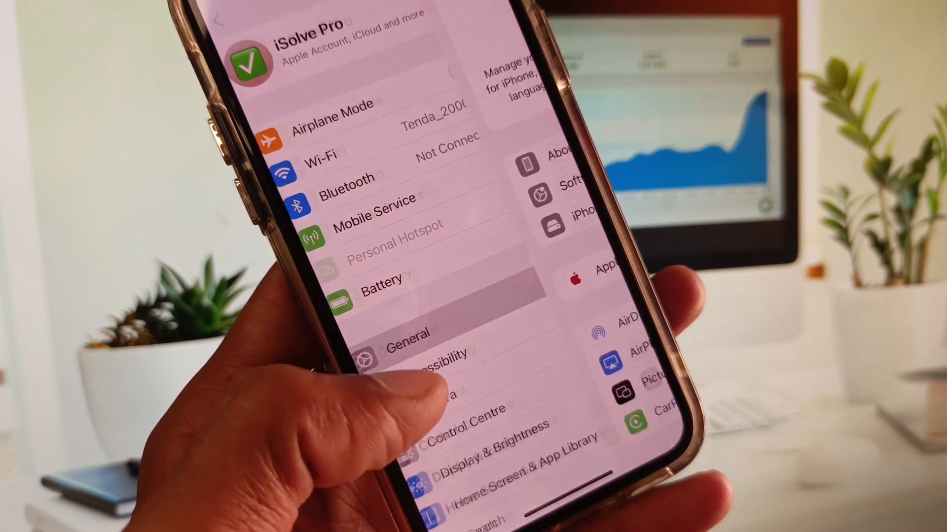
scroll(down, 3)
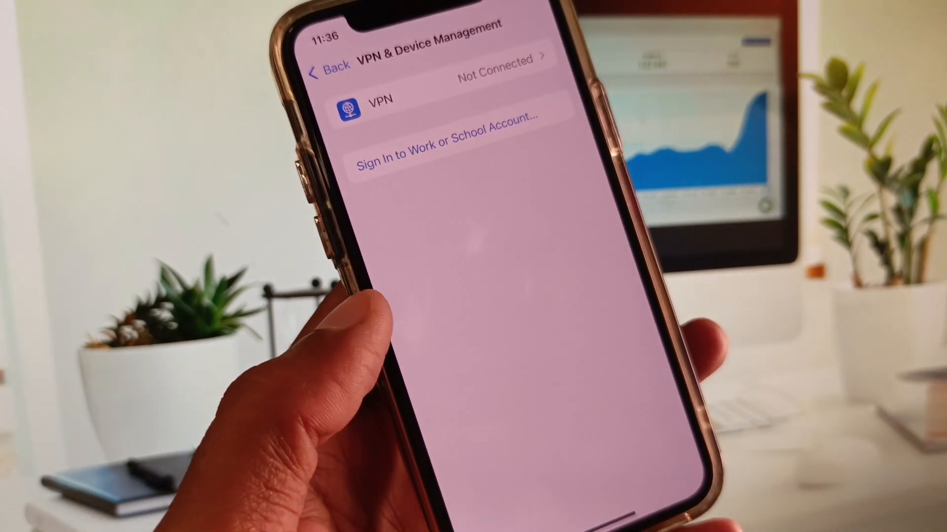
Step: Review General's Date & Time and Software Update options, ending in the App Store
click(331, 64)
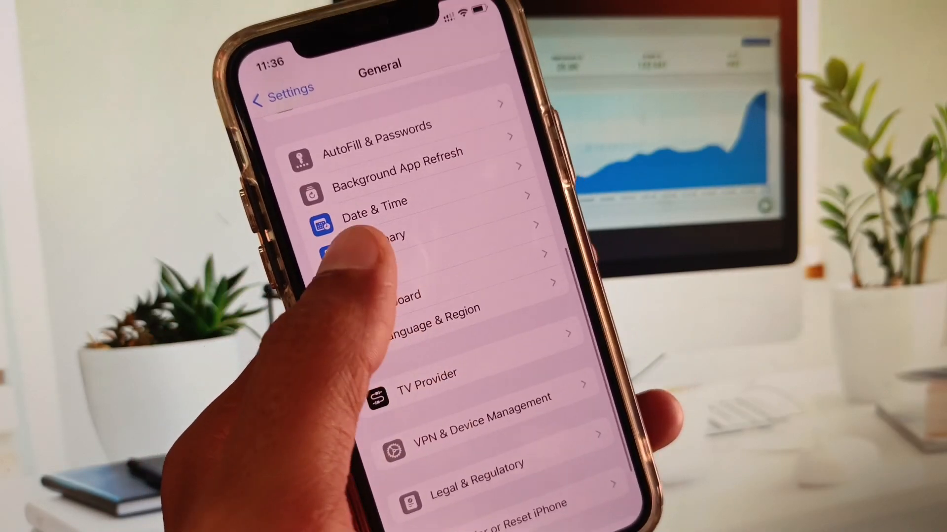
scroll(down, 3)
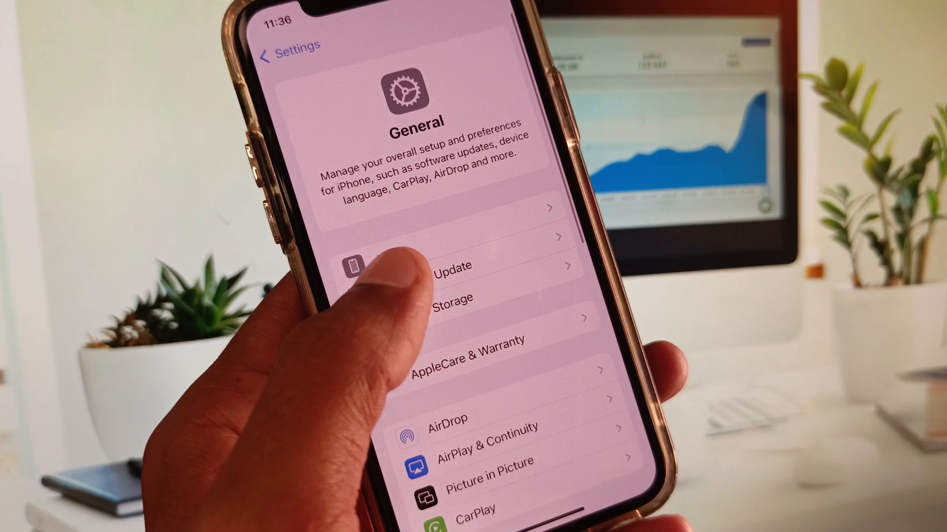
click(449, 266)
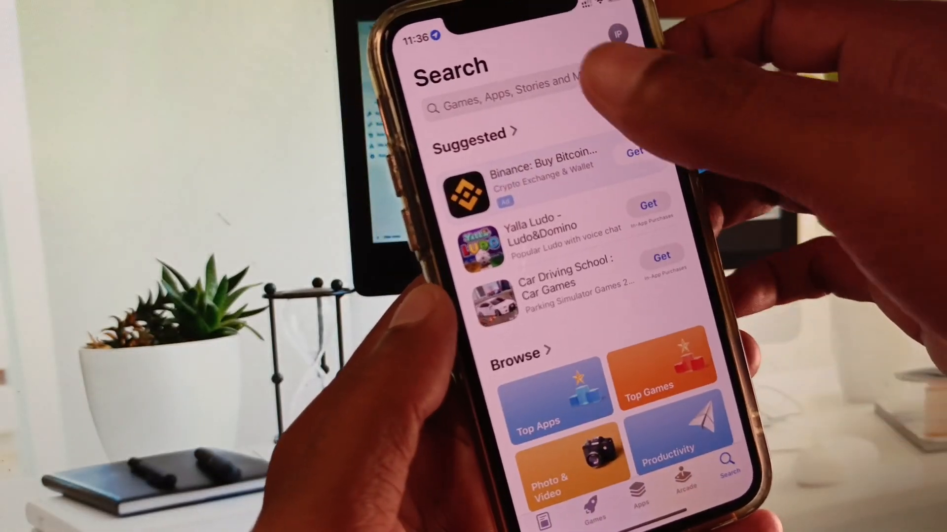
Step: Search the App Store for 'inst' and open the Instagram results
text(inst)
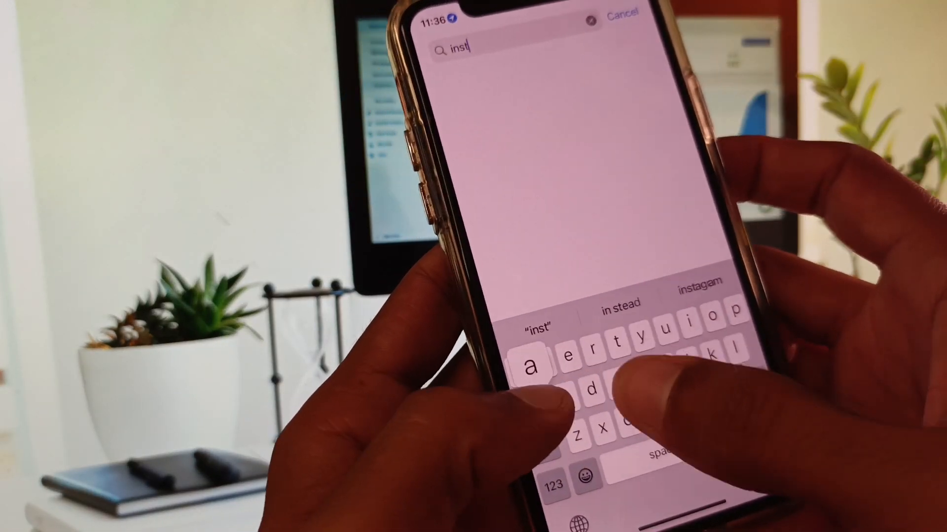
click(705, 287)
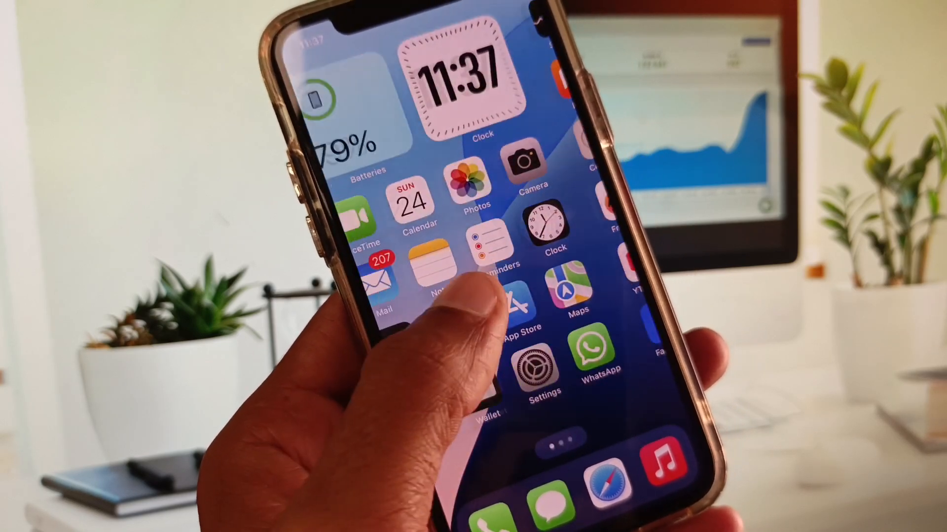
Step: Browse iPhone Storage down to Instagram's usage and dismiss the failed Face ID prompt
click(541, 365)
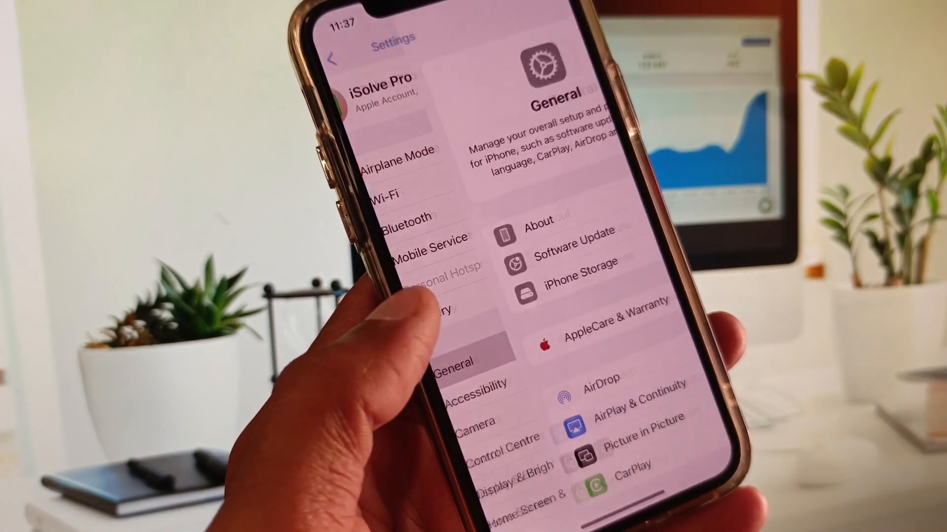
click(567, 267)
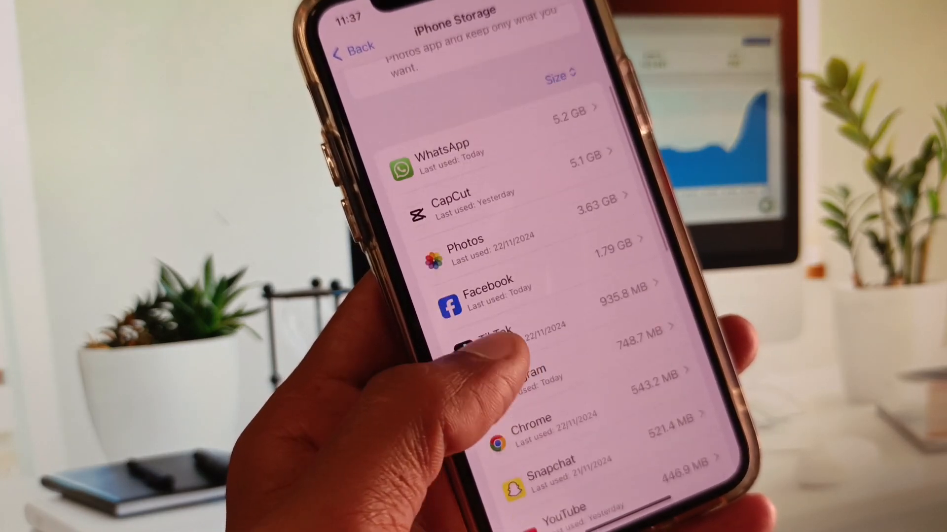
scroll(down, 3)
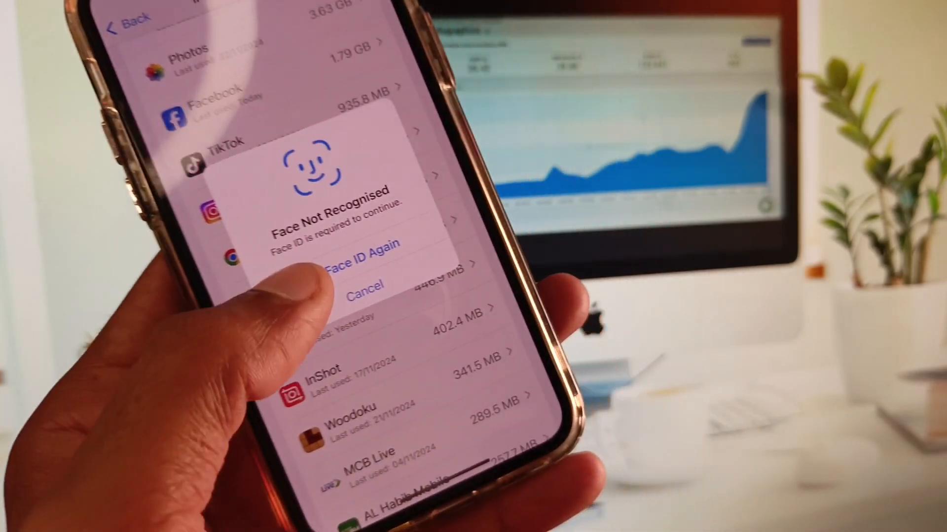
click(349, 253)
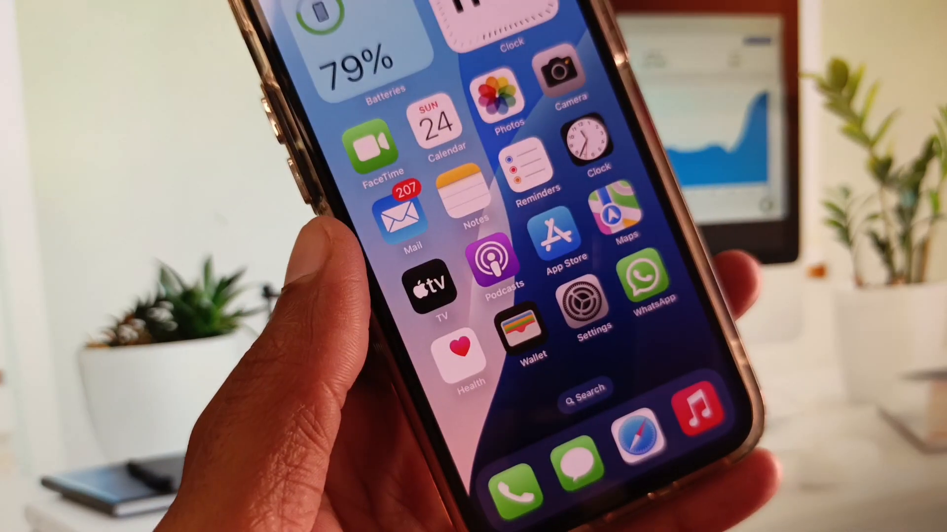
Step: Swipe to the Home Screen page with Instagram, CapCut, Facebook and TikTok
scroll(left, 3)
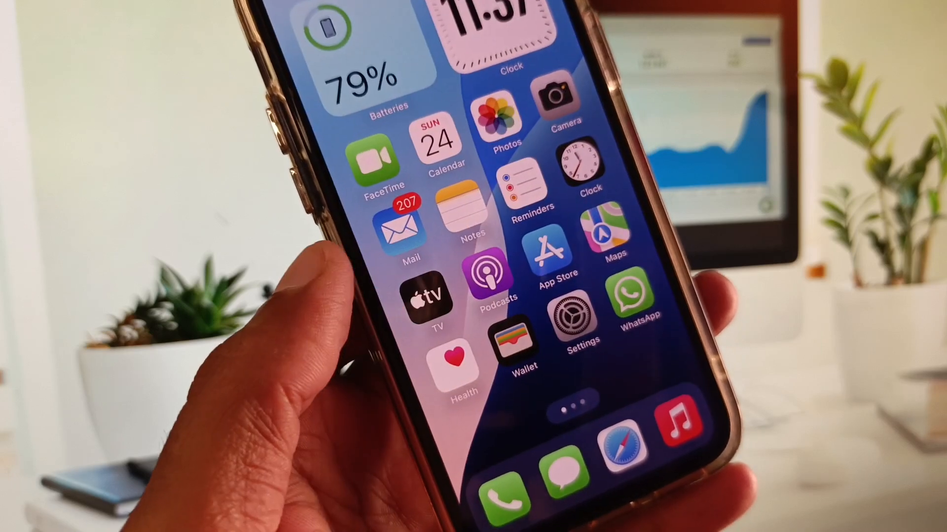
scroll(left, 3)
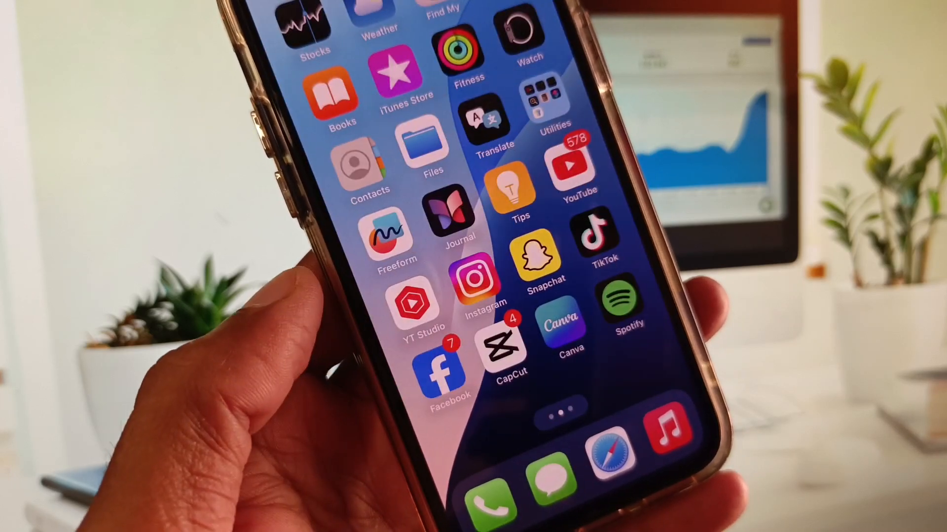